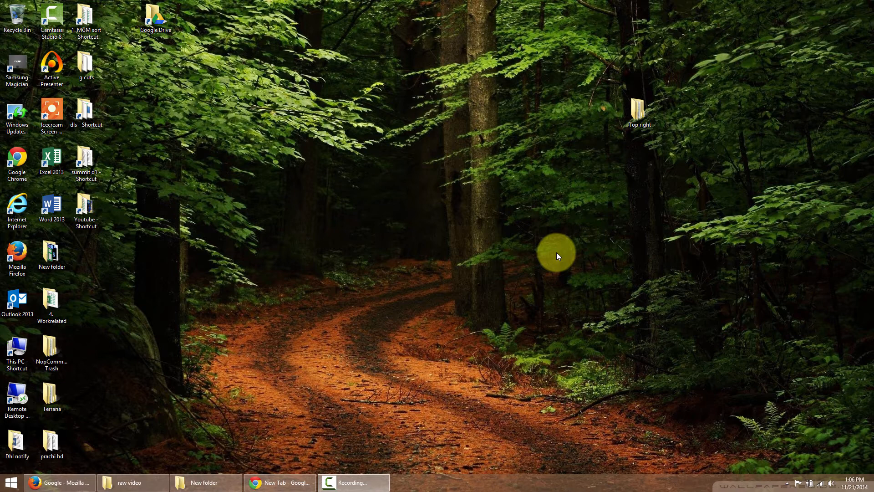
{"action": "mouse_move", "coordinate": [407, 313]}
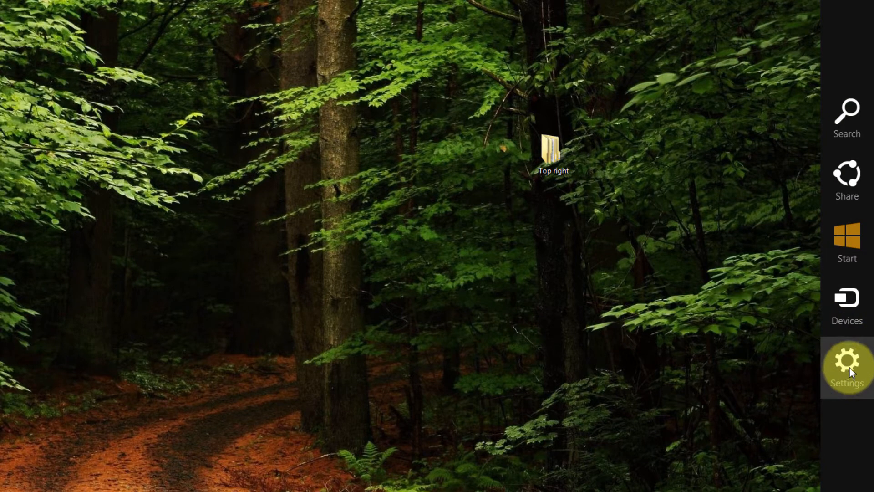
Step: Bring up the desktop Settings pane from the charms bar
{"action": "left_click", "coordinate": [846, 360]}
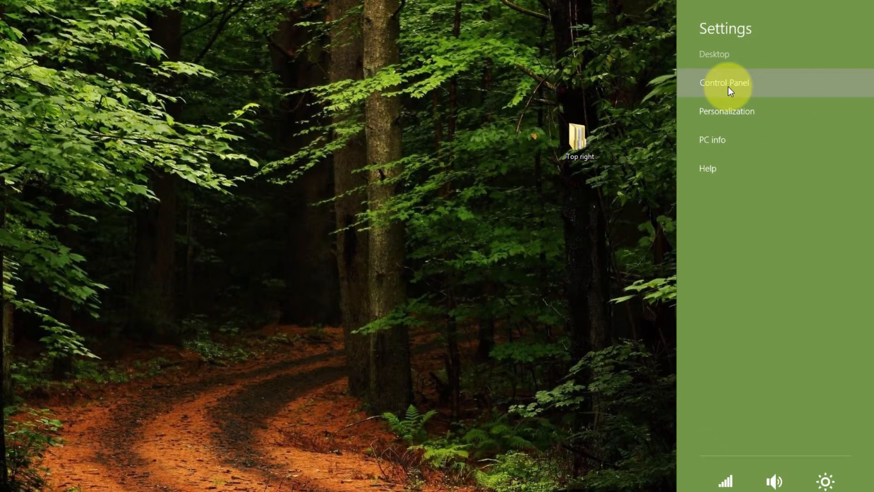
Step: Open Control Panel, try Large and Small icons views, then return to Category view
{"action": "left_click", "coordinate": [726, 83]}
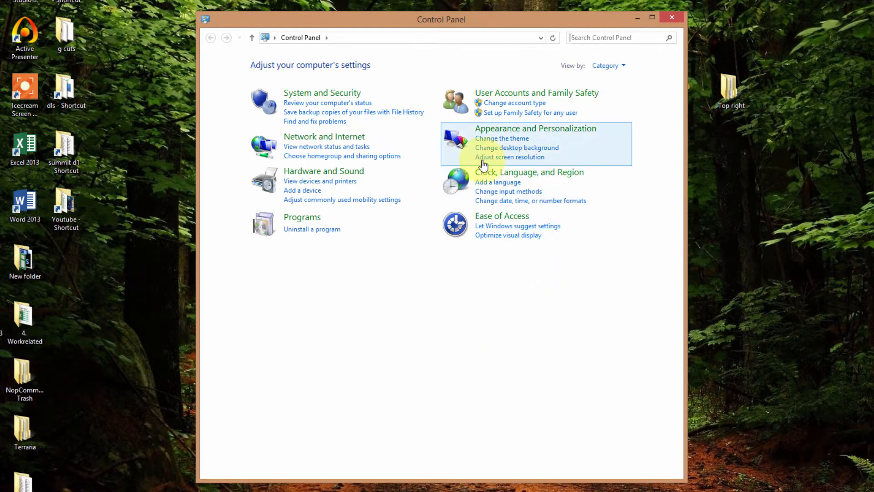
{"action": "mouse_move", "coordinate": [304, 224]}
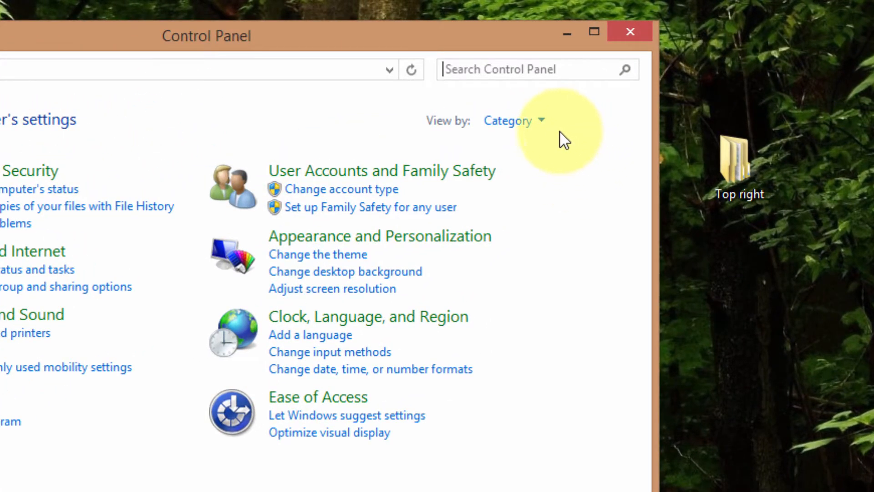
{"action": "mouse_move", "coordinate": [497, 135]}
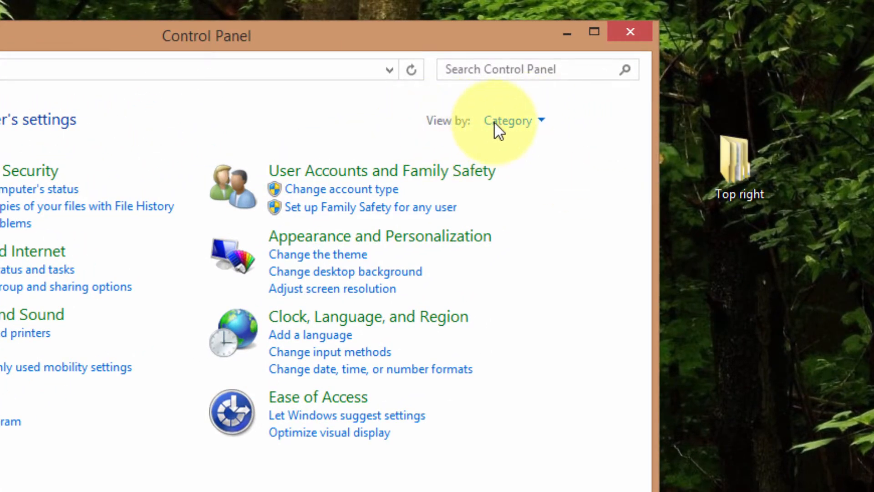
{"action": "mouse_move", "coordinate": [537, 125]}
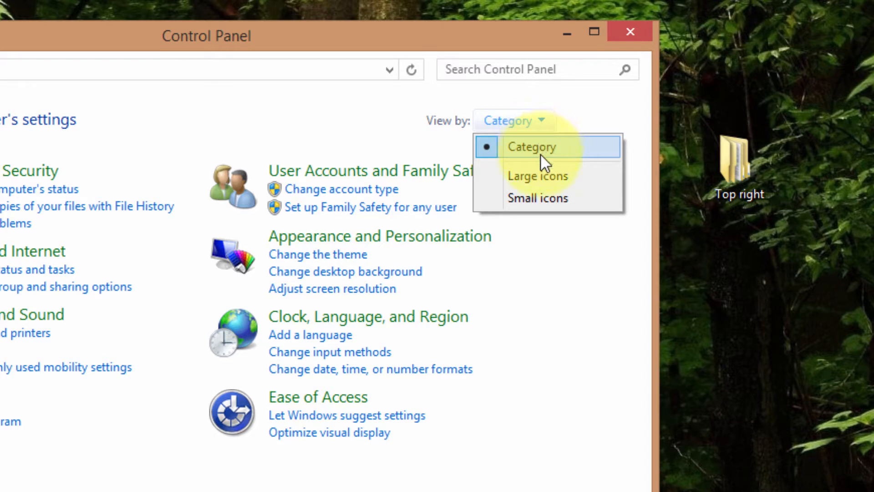
{"action": "mouse_move", "coordinate": [542, 180]}
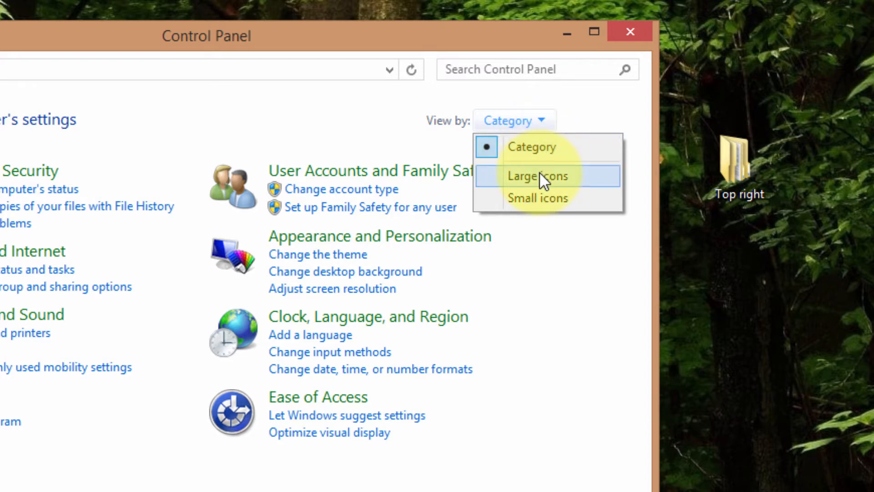
{"action": "left_click", "coordinate": [538, 176]}
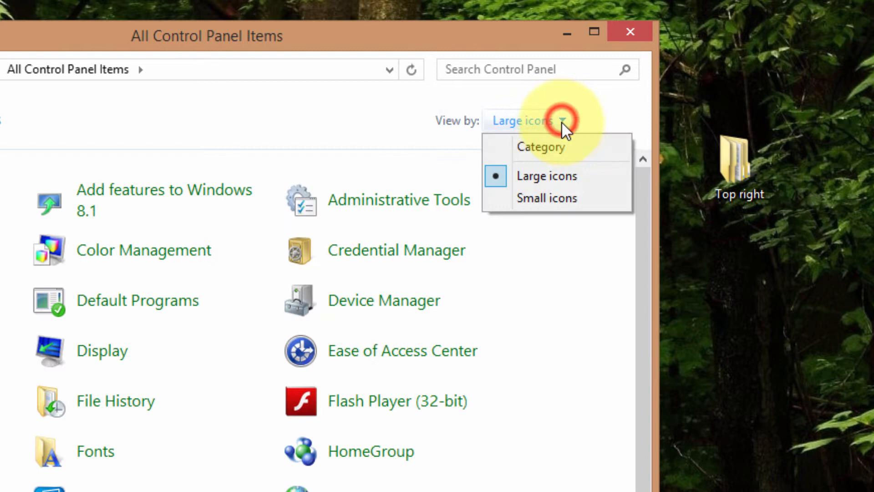
{"action": "left_click", "coordinate": [547, 199]}
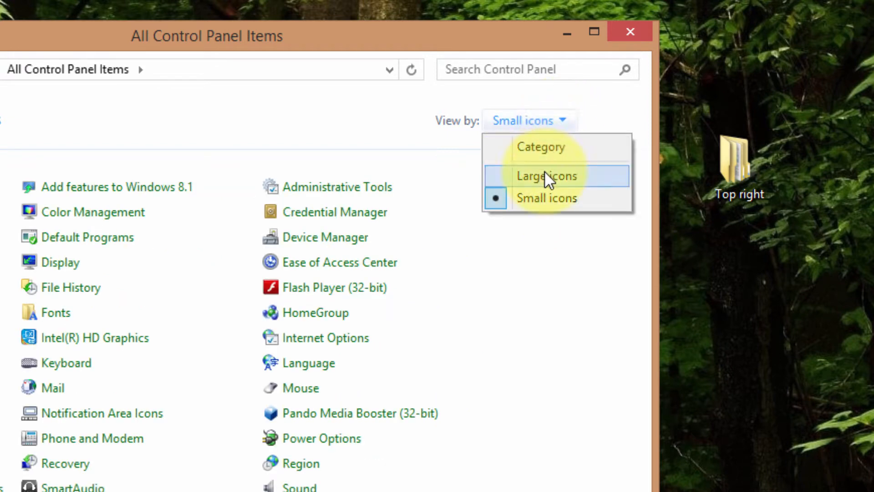
{"action": "left_click", "coordinate": [545, 197]}
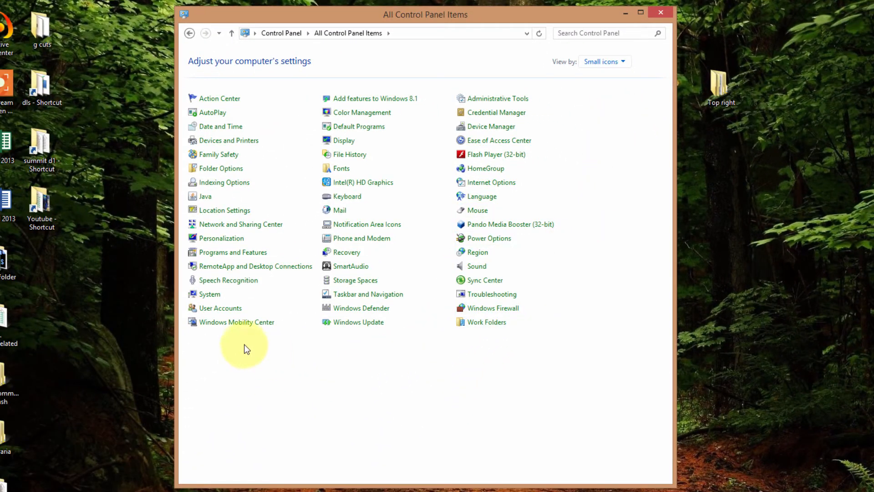
{"action": "left_click", "coordinate": [250, 266]}
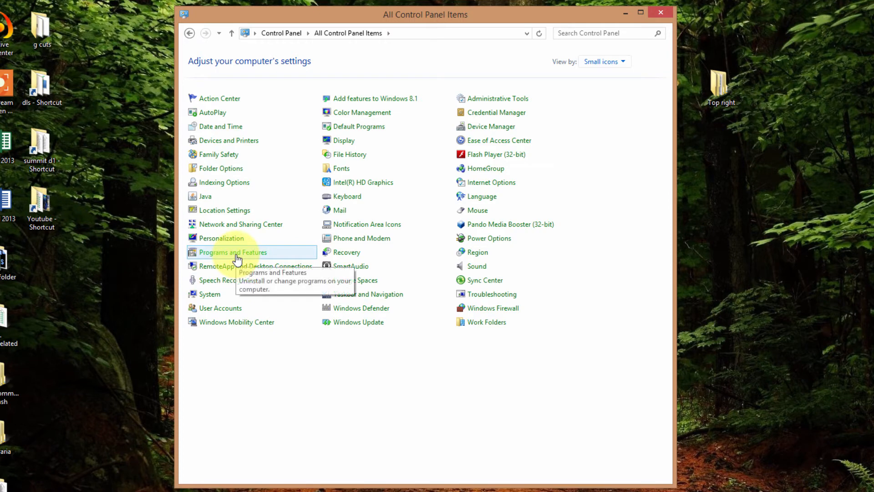
{"action": "mouse_move", "coordinate": [625, 66]}
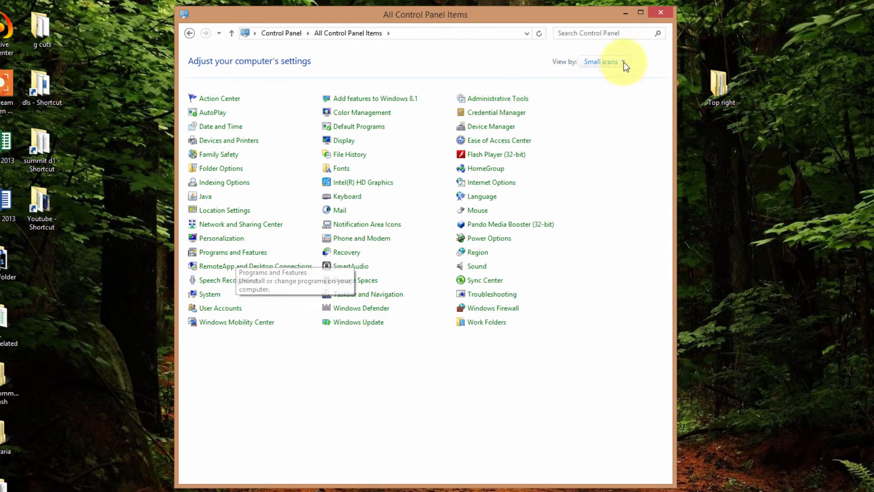
{"action": "left_click", "coordinate": [601, 62]}
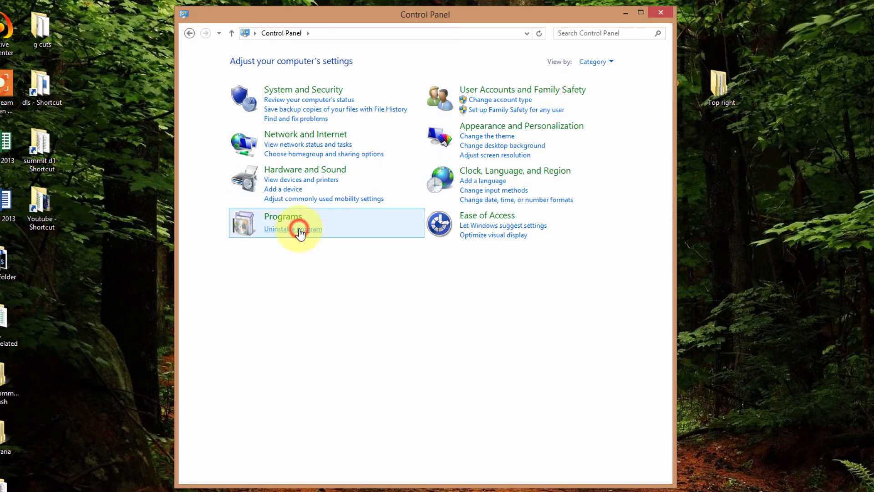
Step: Open Uninstall a program, search 'not', clear it, and select Notepad++ 6.6.9 in the list
{"action": "left_click", "coordinate": [293, 230]}
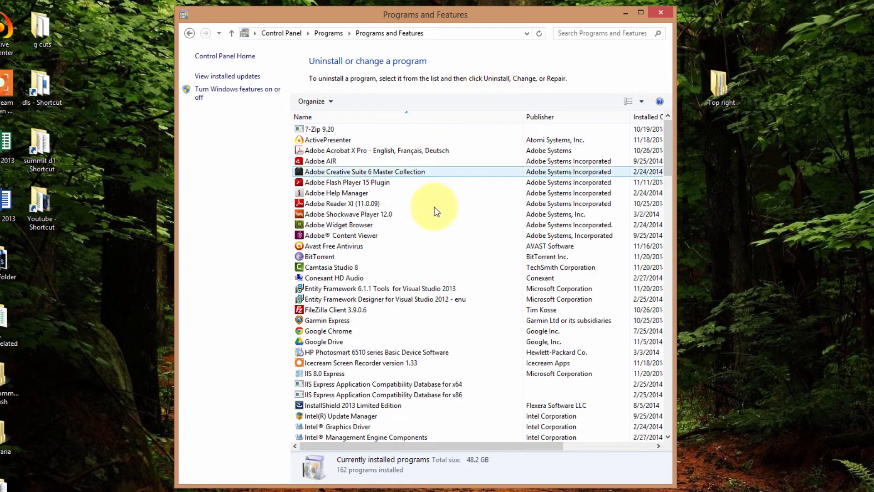
{"action": "scroll", "scroll_direction": "down", "scroll_amount": 3}
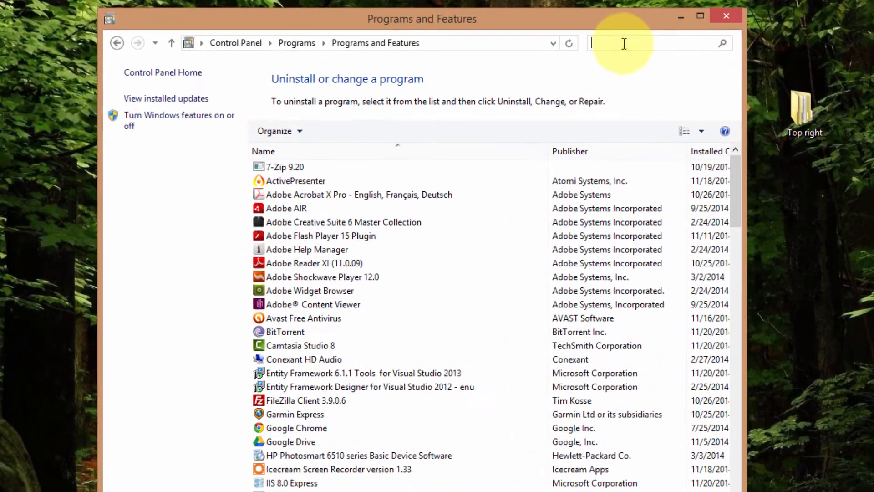
{"action": "type", "text": "not"}
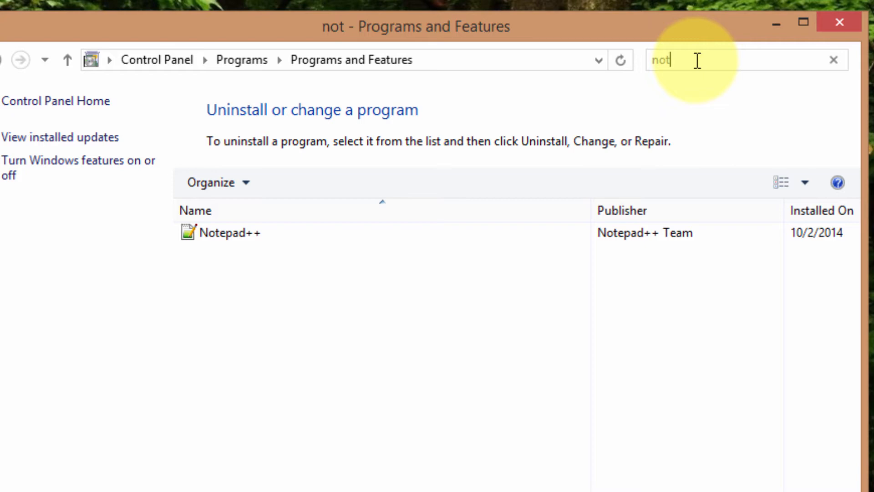
{"action": "left_click", "coordinate": [832, 58]}
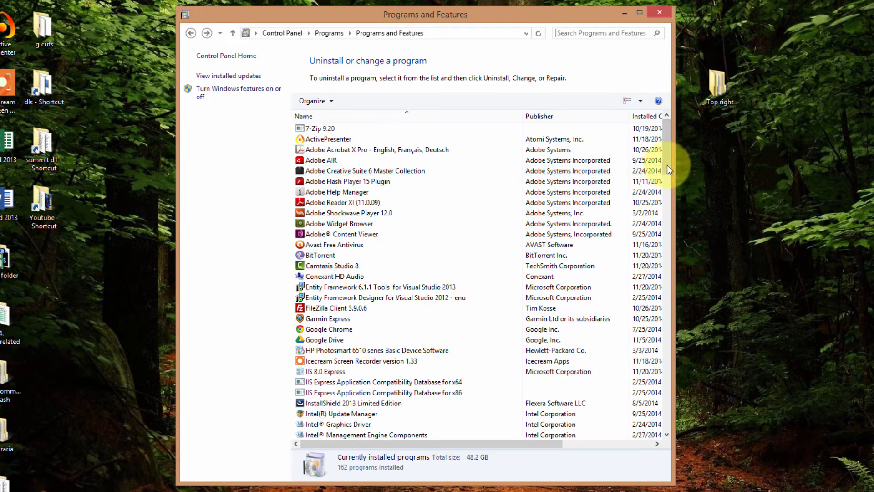
{"action": "scroll", "scroll_direction": "down", "scroll_amount": 3}
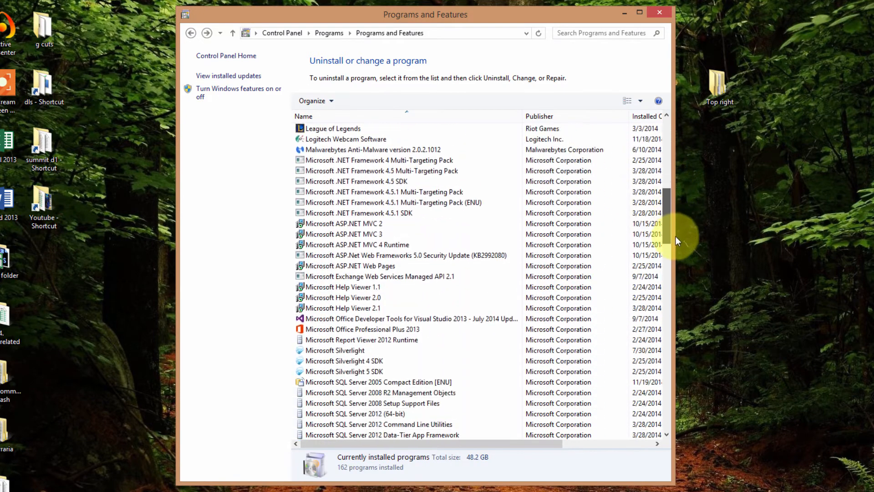
{"action": "scroll", "scroll_direction": "down", "scroll_amount": 3}
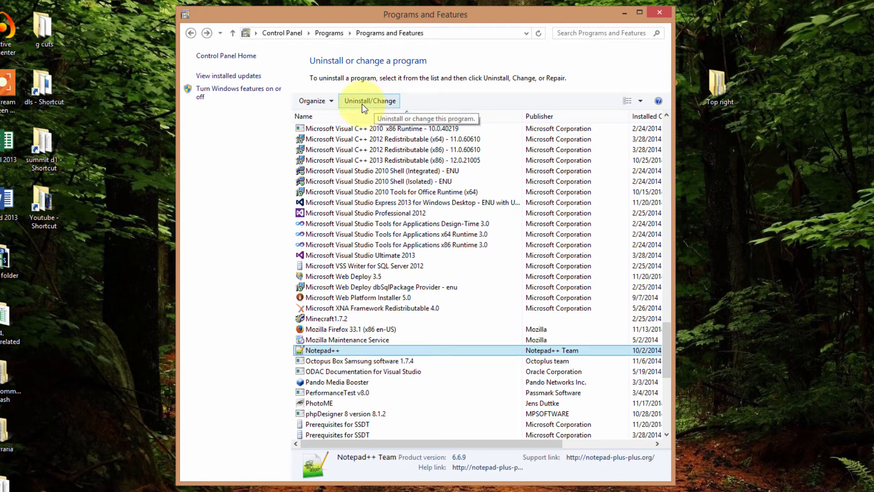
Step: Uninstall Notepad++ 6.6.9 with English installer language, then close the finished uninstaller
{"action": "left_click", "coordinate": [364, 102]}
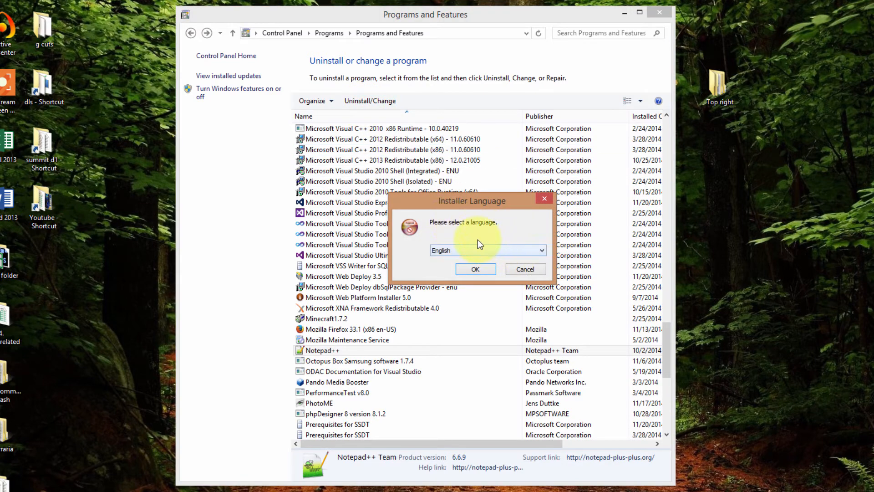
{"action": "mouse_move", "coordinate": [504, 233]}
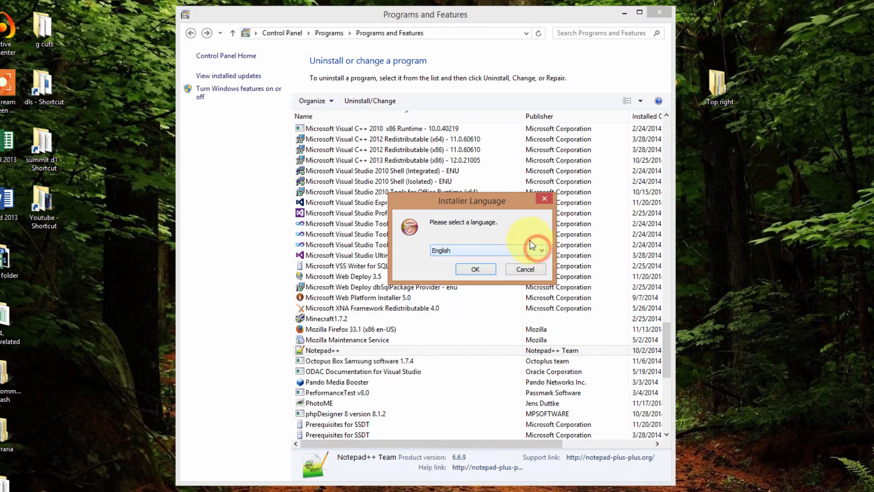
{"action": "left_click", "coordinate": [475, 268]}
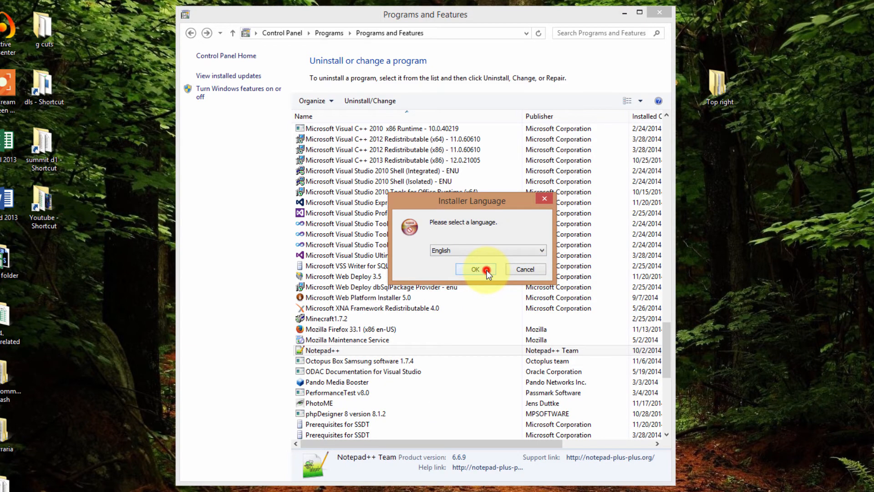
{"action": "left_click", "coordinate": [476, 269]}
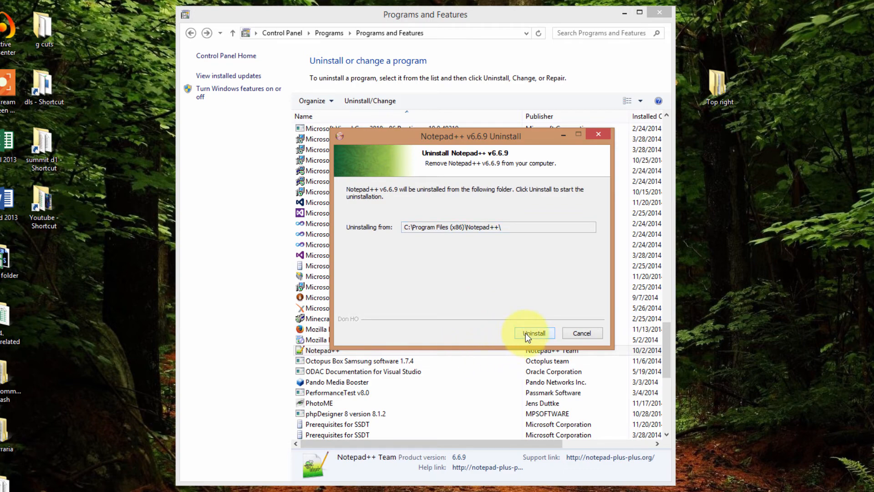
{"action": "left_click", "coordinate": [526, 333]}
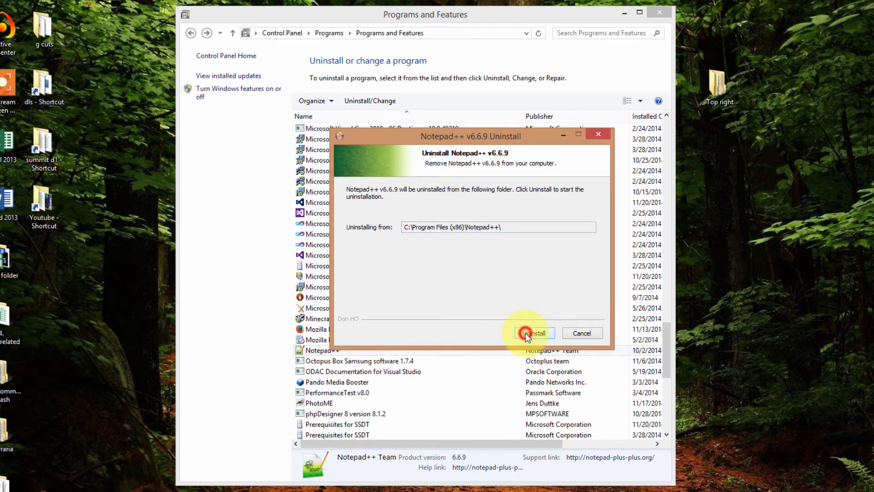
{"action": "left_click", "coordinate": [533, 333]}
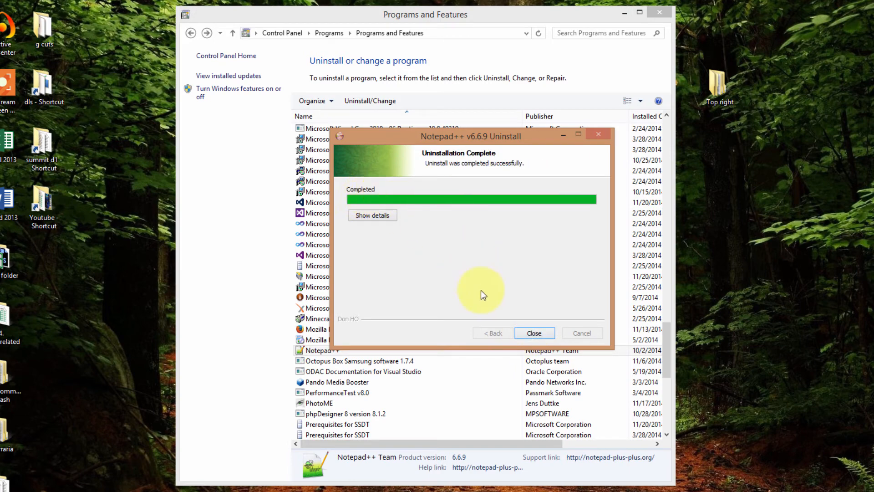
{"action": "left_click", "coordinate": [534, 333]}
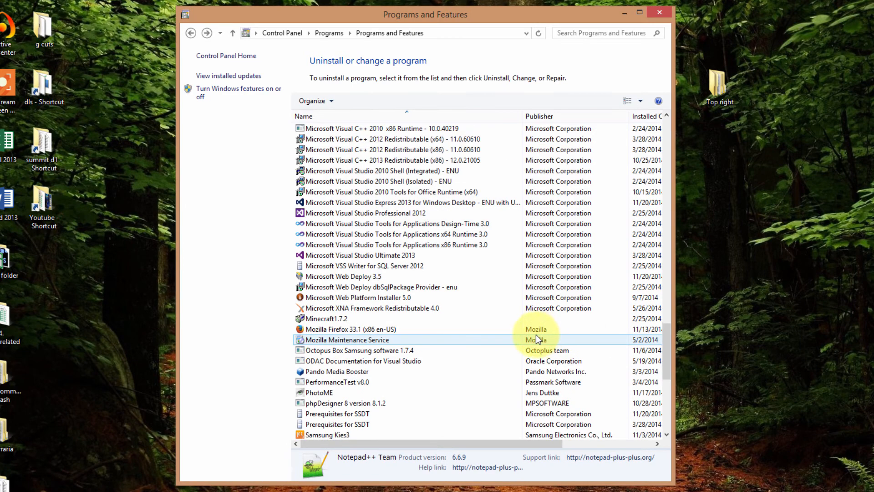
Step: Close the Programs and Features window, returning to the desktop
{"action": "left_click", "coordinate": [355, 329]}
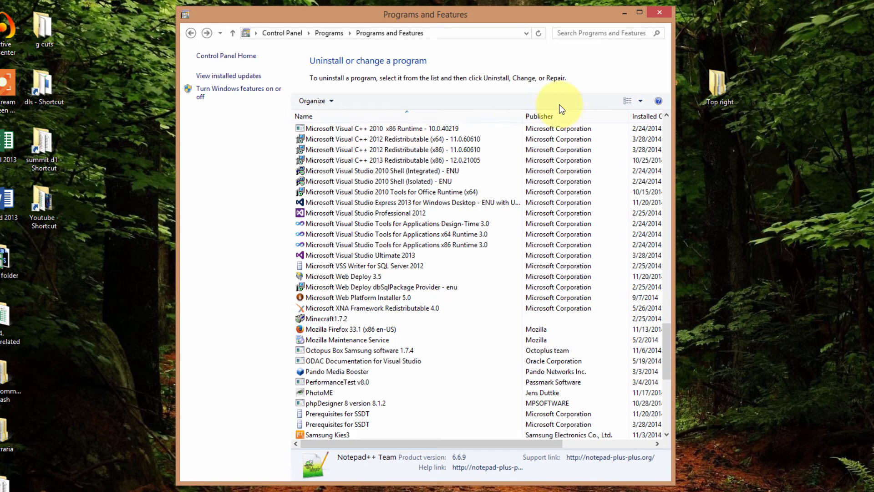
{"action": "mouse_move", "coordinate": [665, 29]}
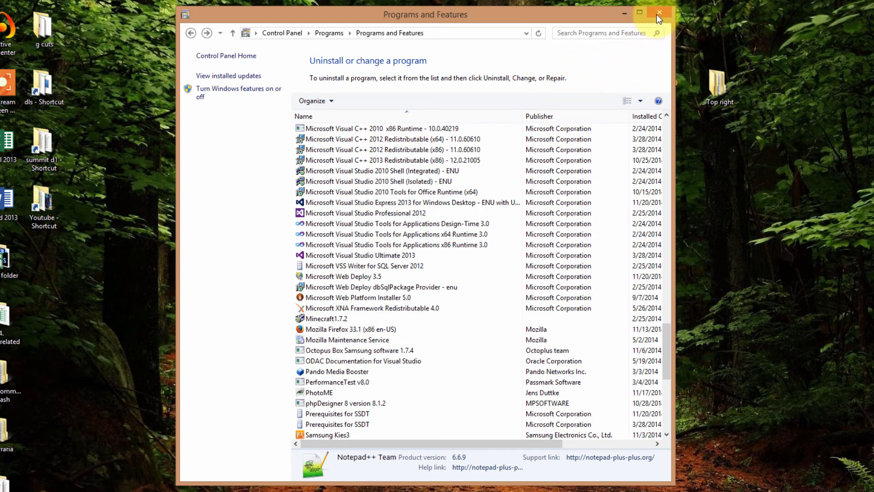
{"action": "mouse_move", "coordinate": [657, 14]}
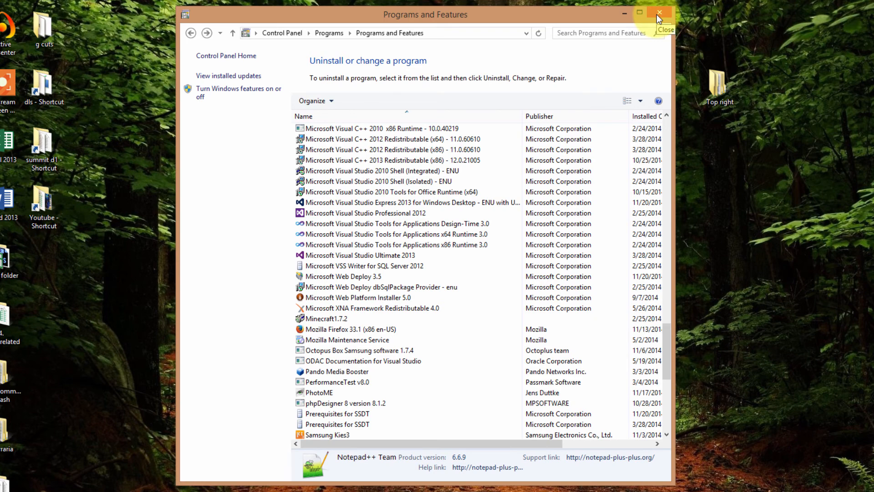
{"action": "left_click", "coordinate": [656, 13]}
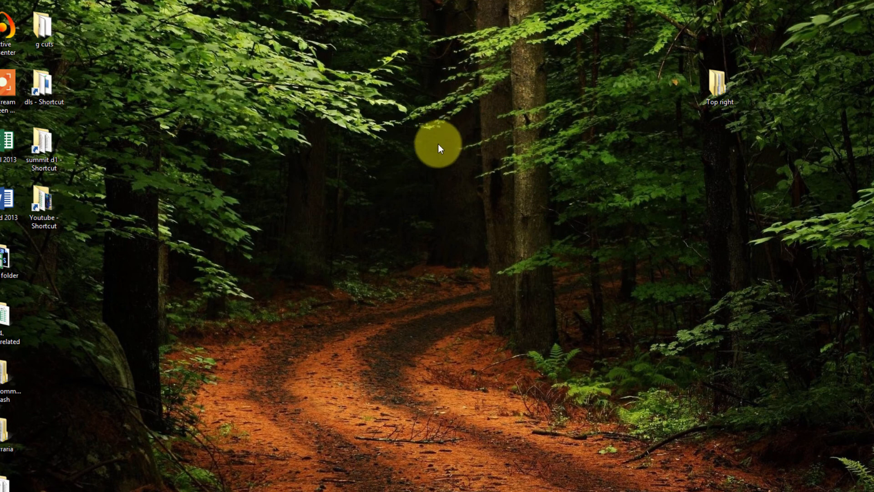
{"action": "mouse_move", "coordinate": [451, 245]}
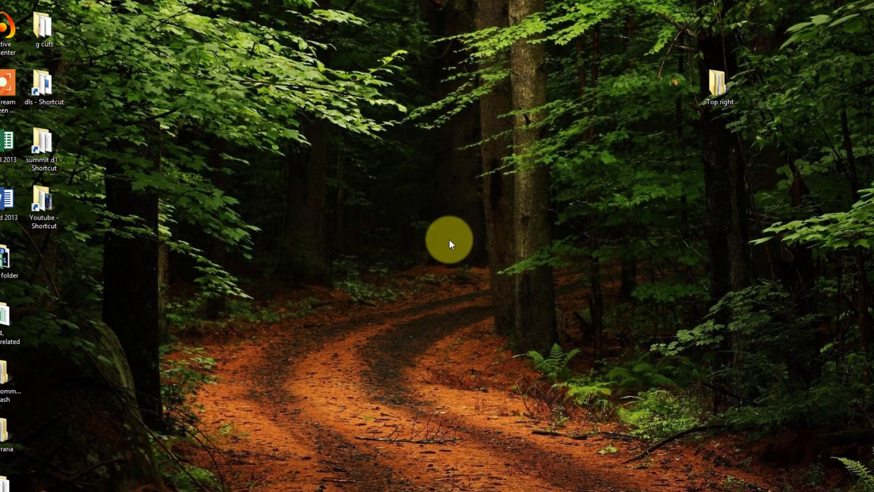